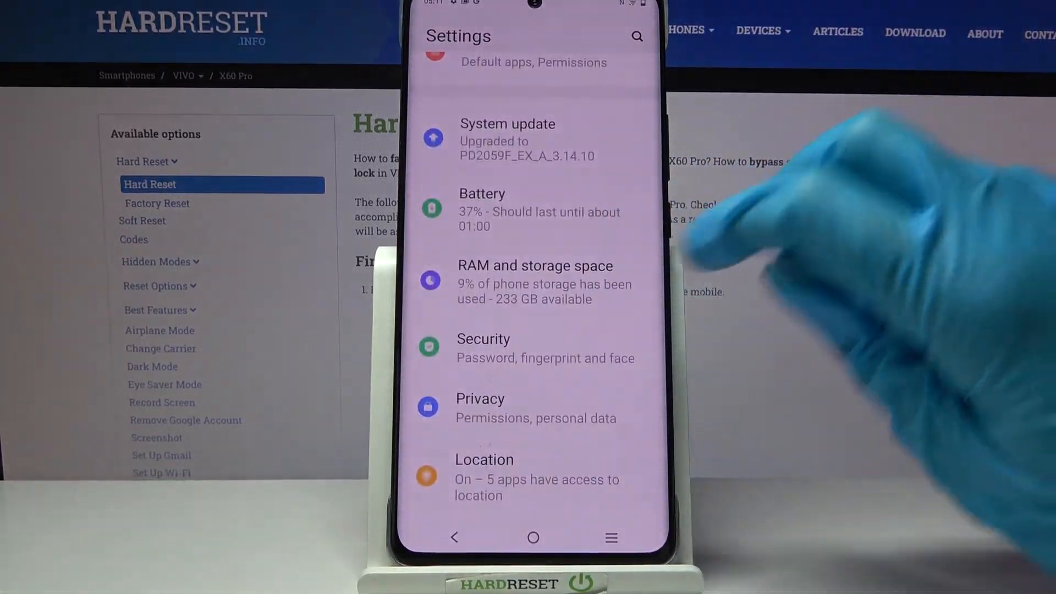
Go through Security to Face unlock and reach the face-registration disclaimer.
click(482, 339)
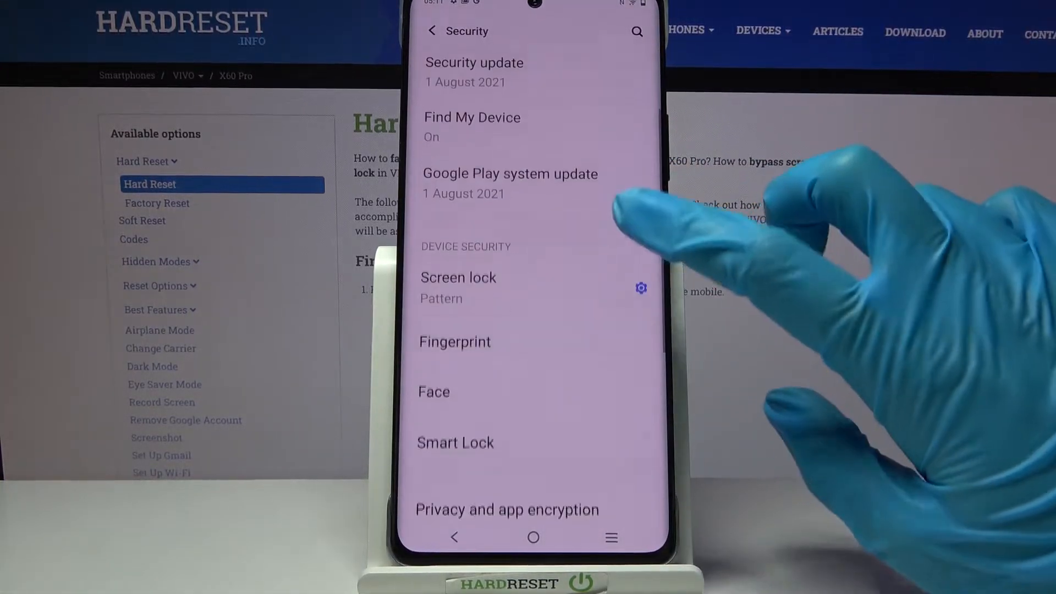
click(458, 276)
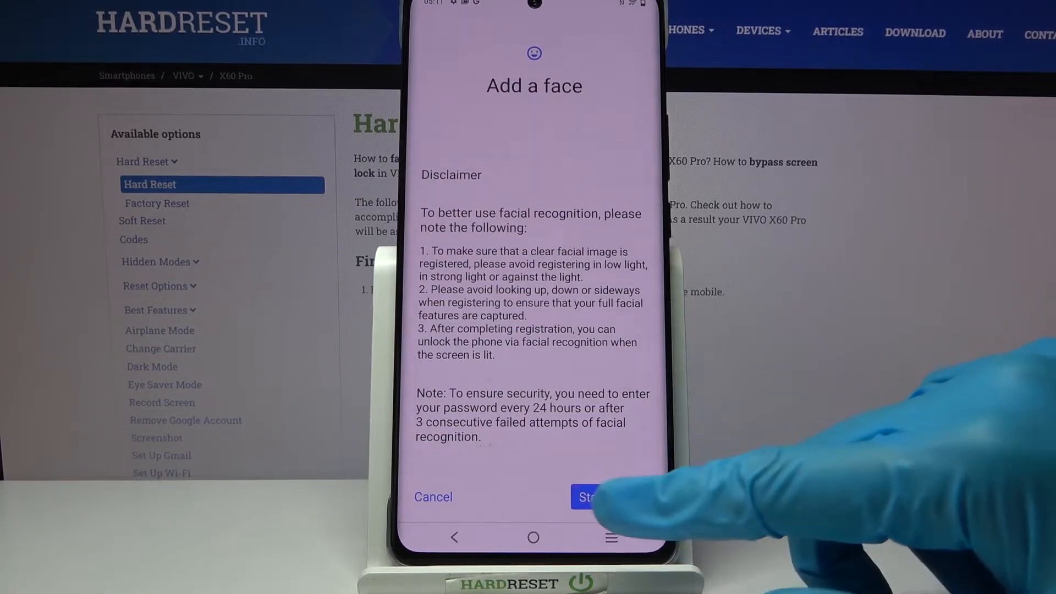
Start and finish face registration from the disclaimer, confirm with OK, and go home.
click(595, 496)
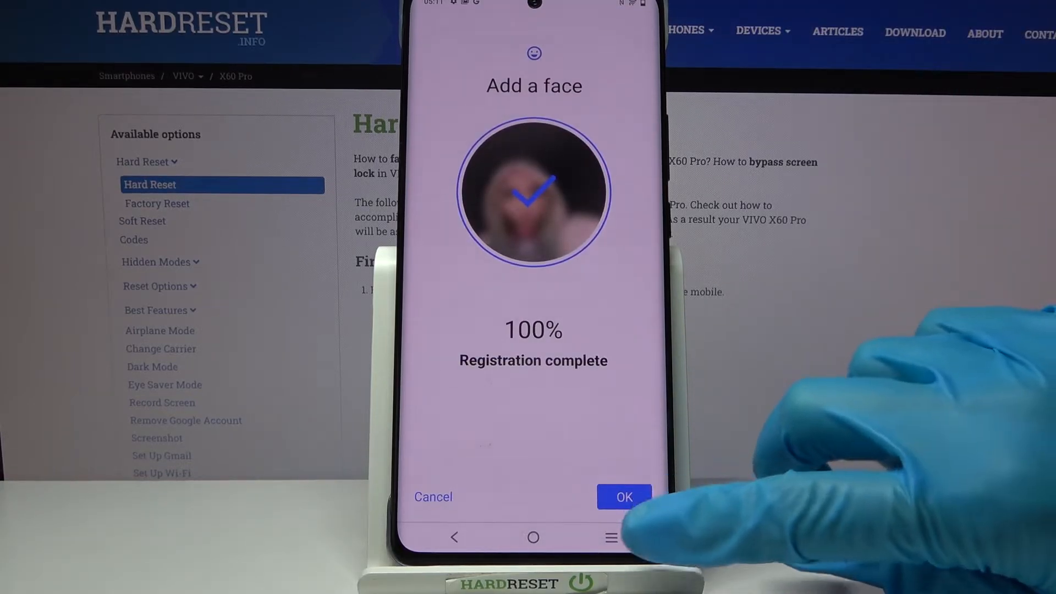
click(623, 495)
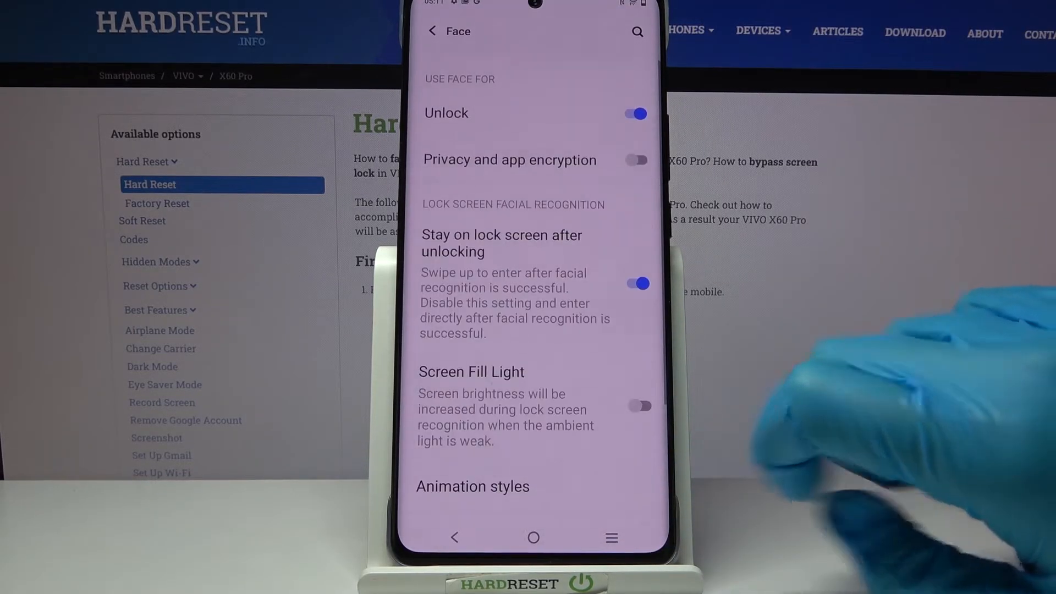
click(532, 537)
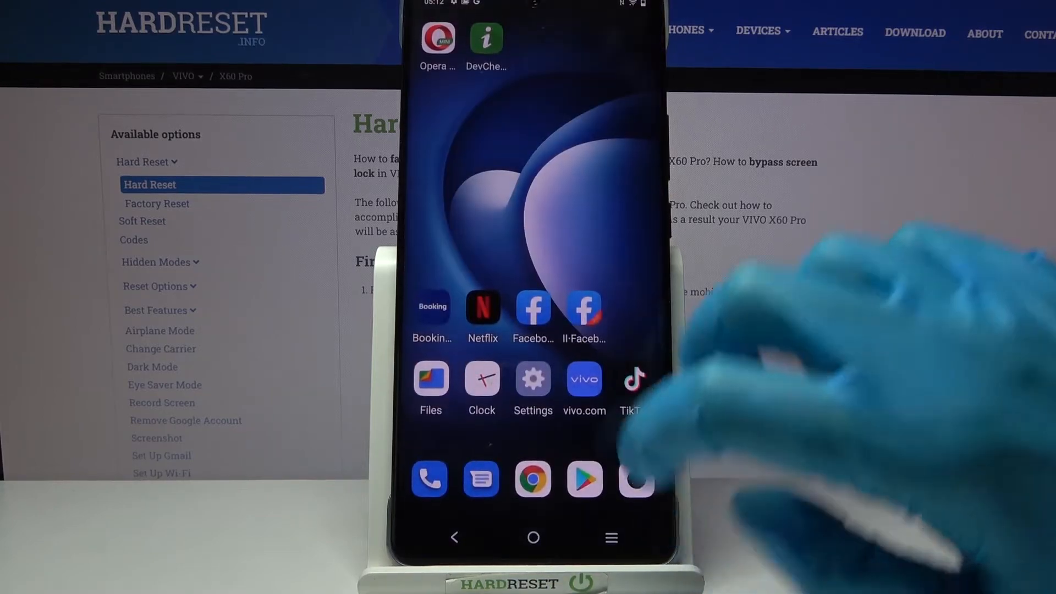